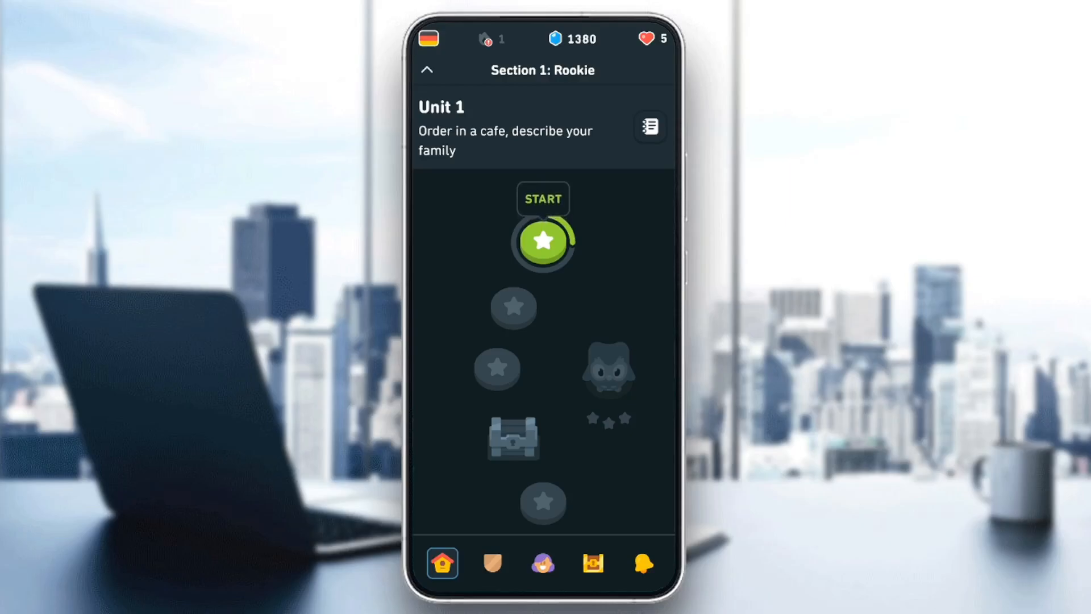
- View the Profile, Quests and Feed pages in turn, then return to the learning path
left_click(542, 563)
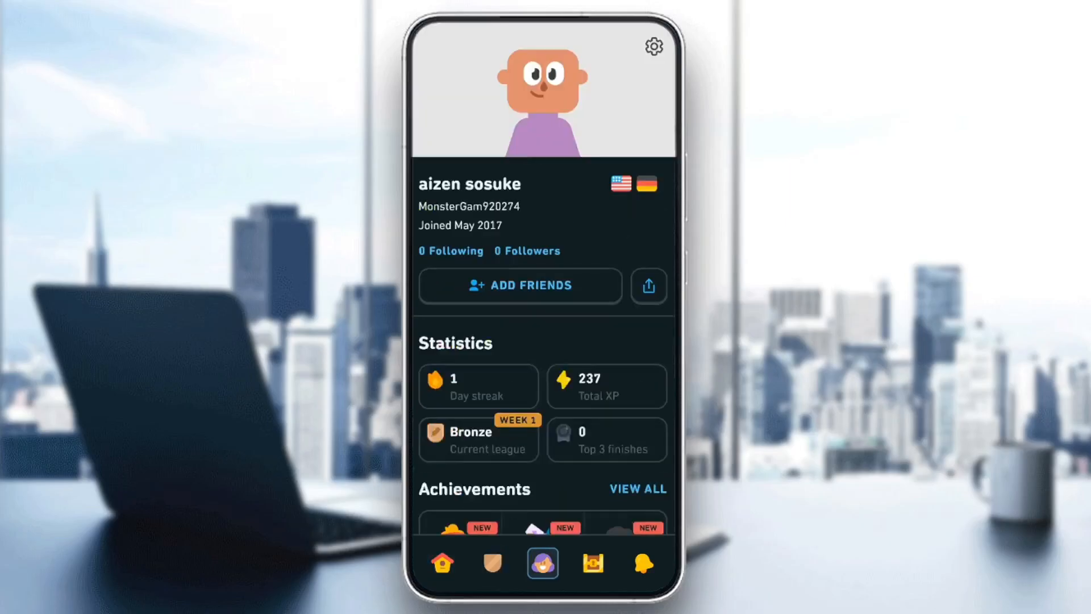
left_click(593, 563)
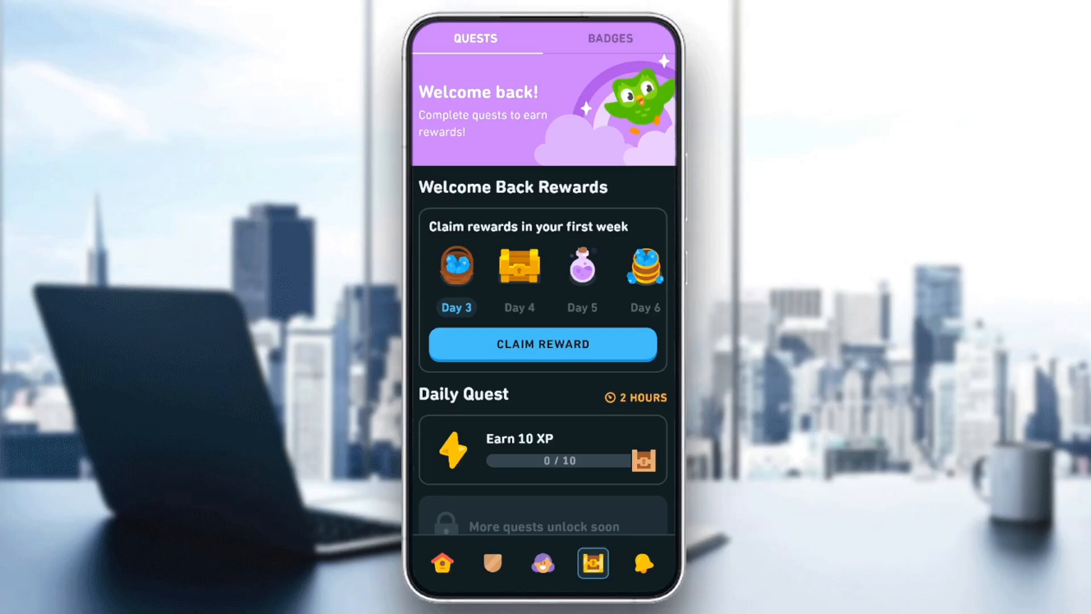
left_click(642, 563)
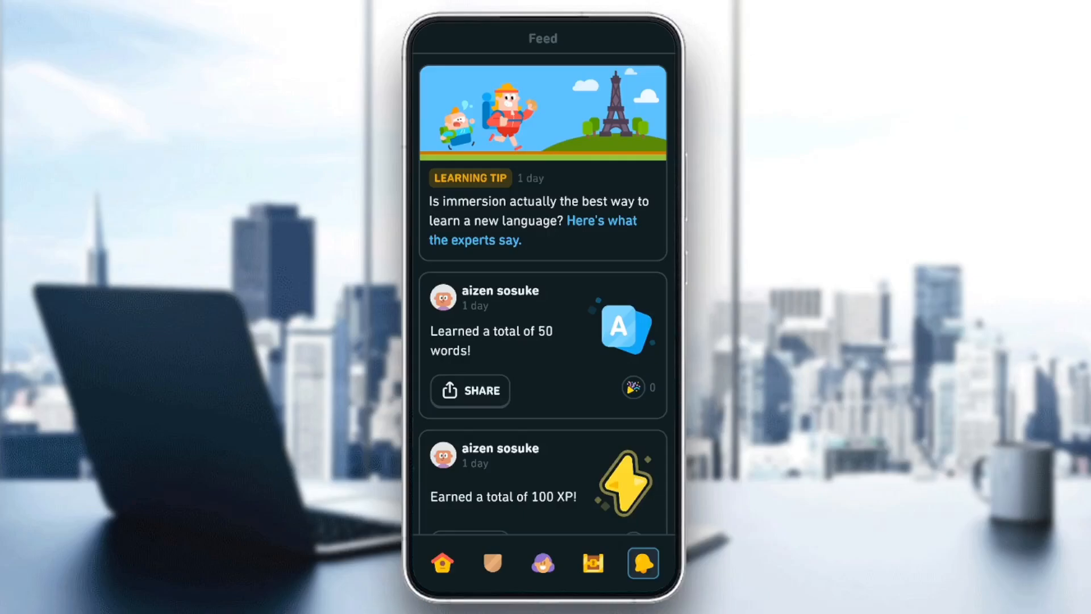
left_click(442, 562)
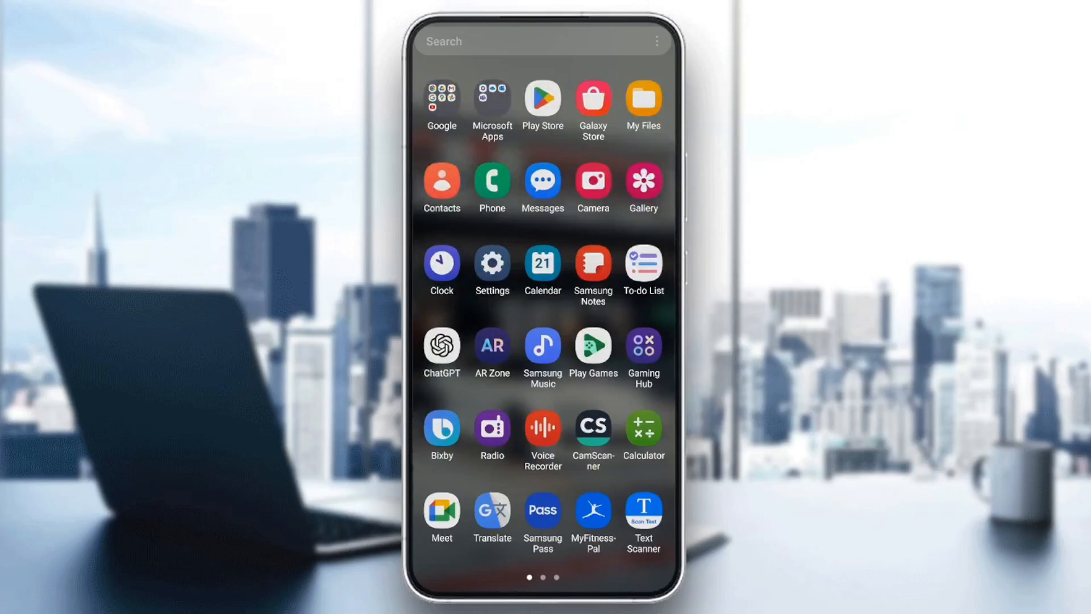
- Launch the device Settings app from the app drawer
left_click(491, 266)
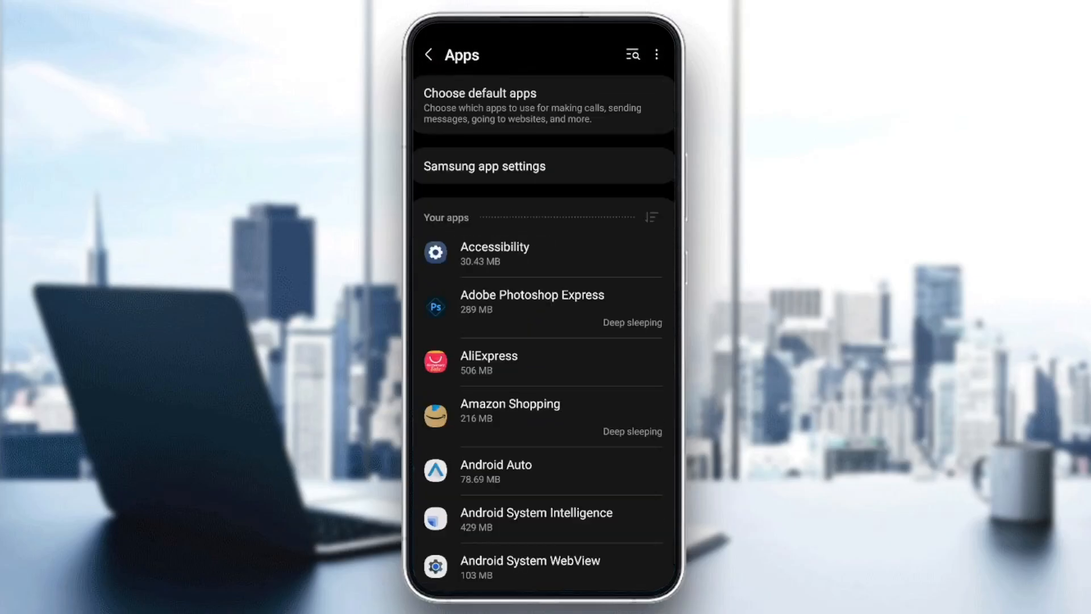
- Find Duolingo in the Apps list and go into its app details and permissions
scroll("down", 3)
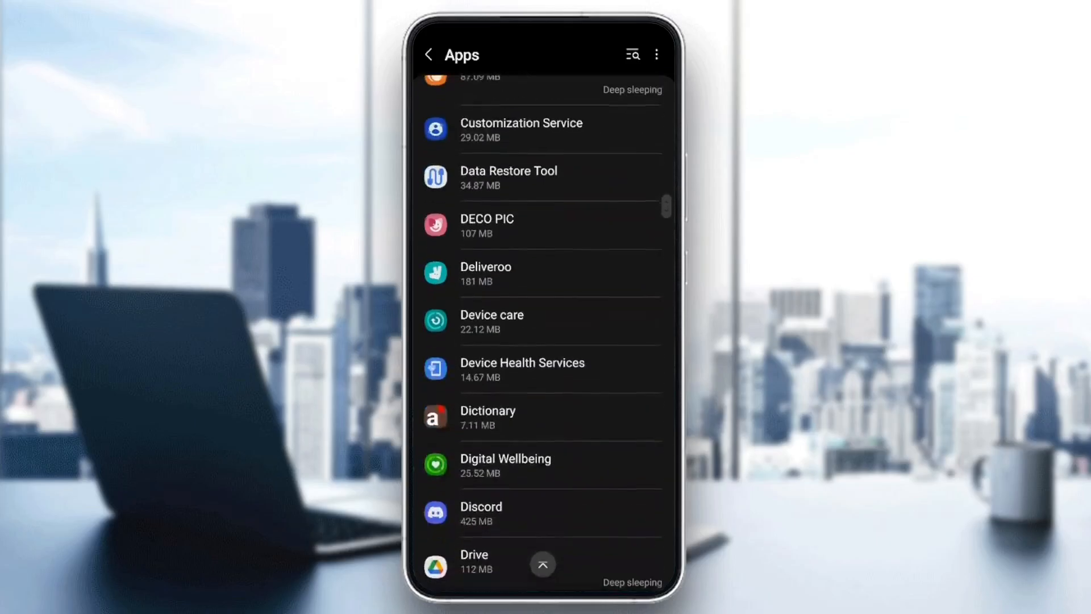
scroll("down", 3)
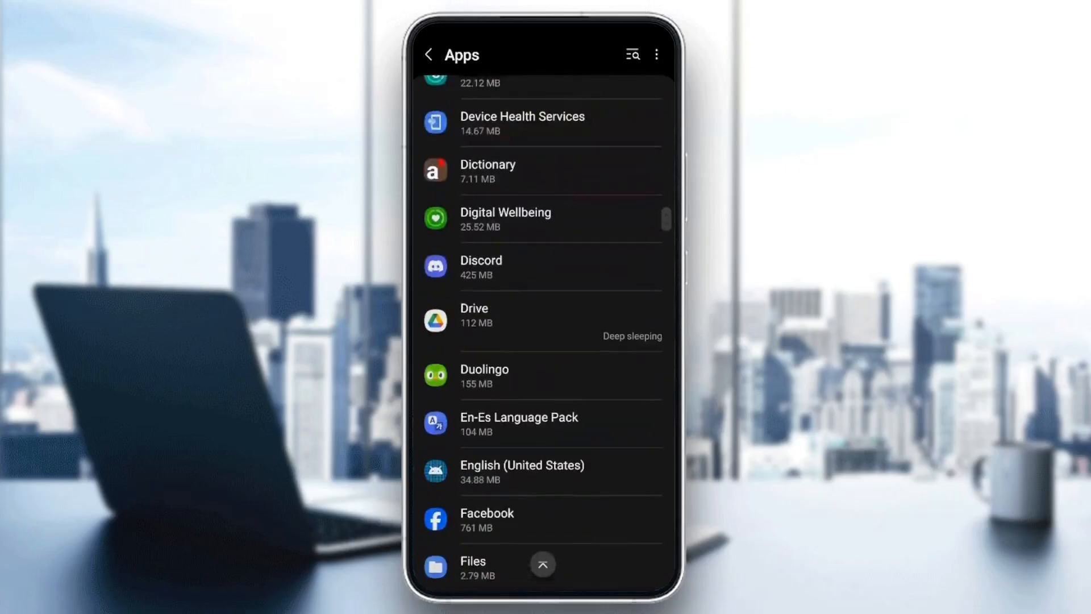
left_click(543, 376)
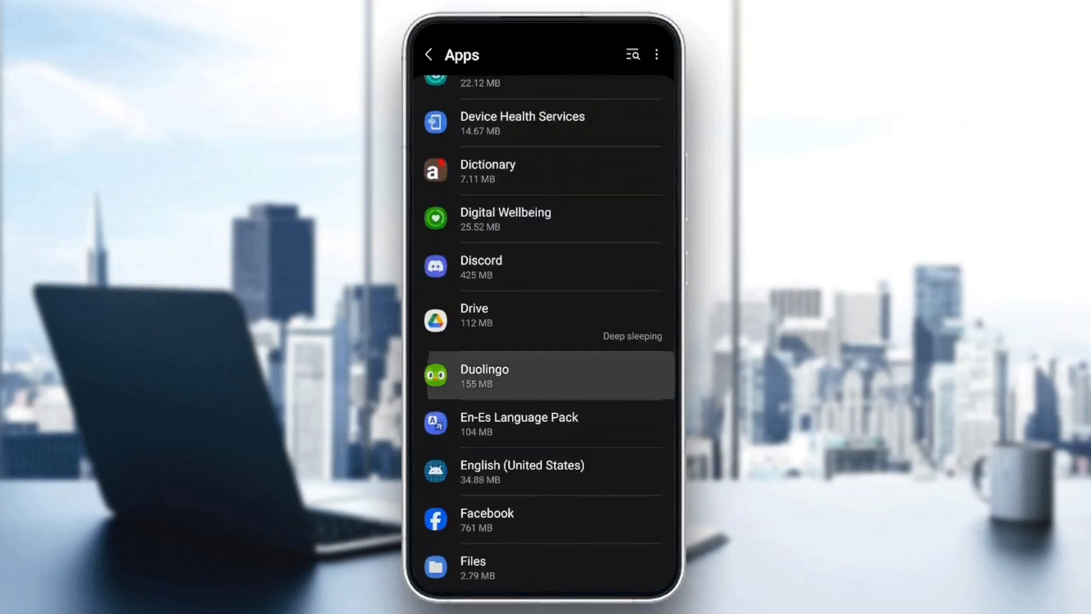
left_click(547, 377)
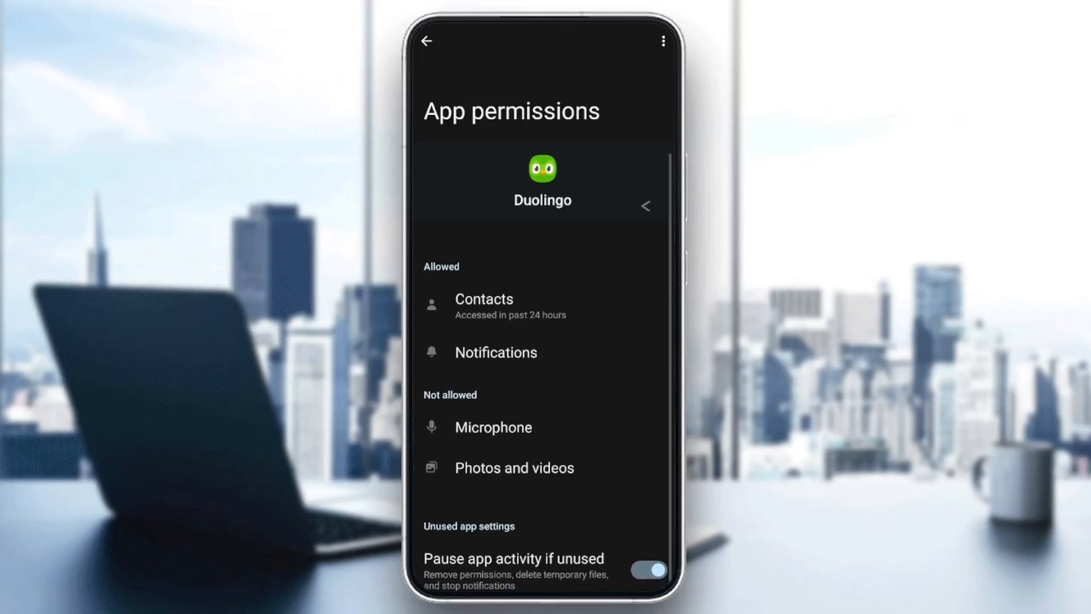
- Return to Duolingo's App info and view its Storage usage details
left_click(428, 41)
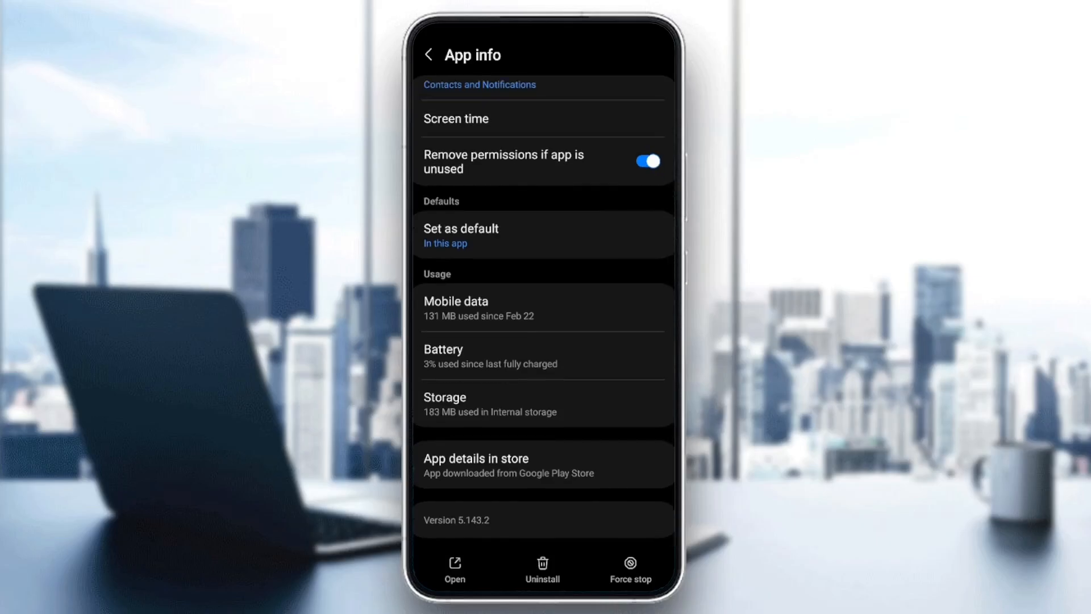
left_click(543, 404)
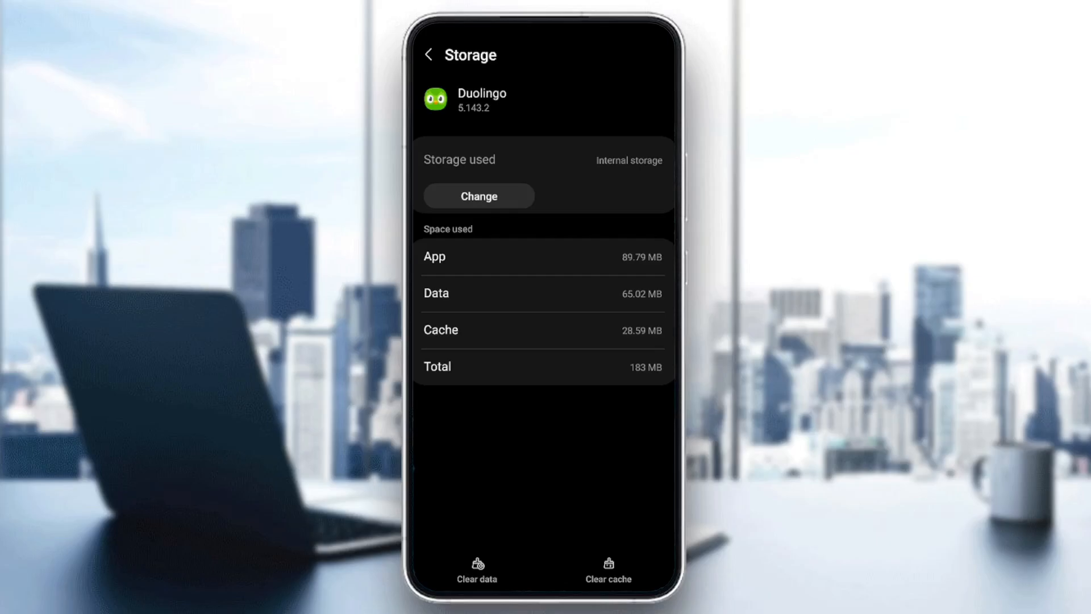
- Clear Duolingo's 28.59 MB of cached files
left_click(607, 571)
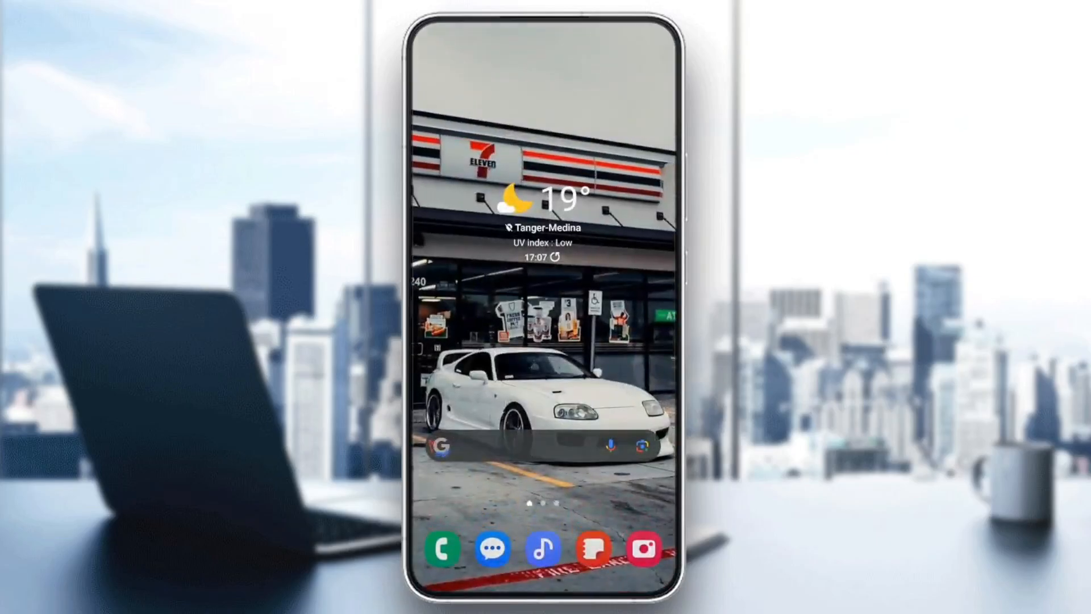
- Relaunch Duolingo from the last app drawer page
scroll("up", 3)
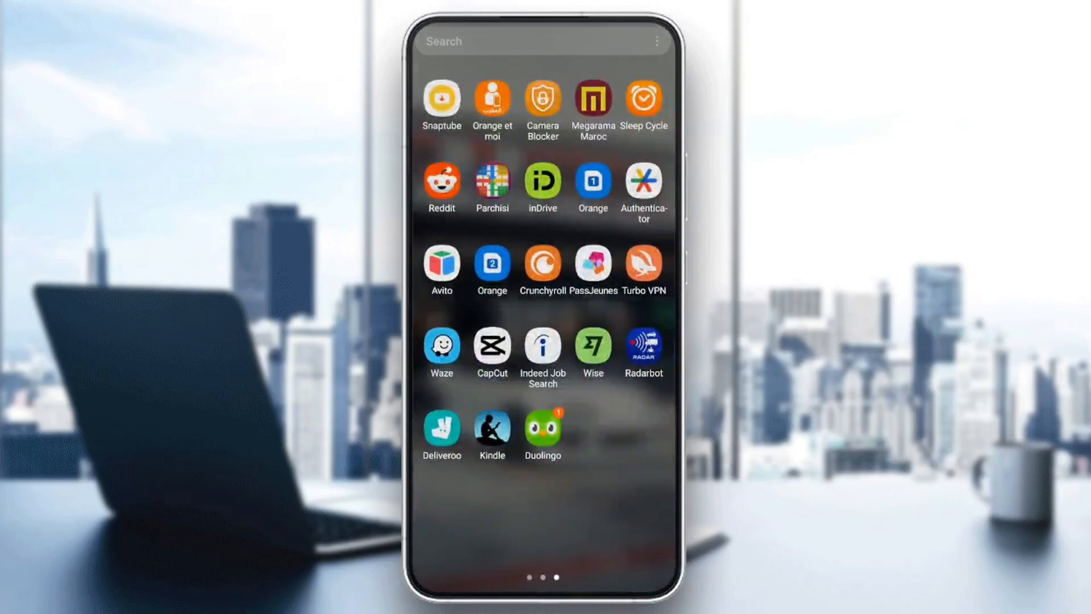
left_click(543, 428)
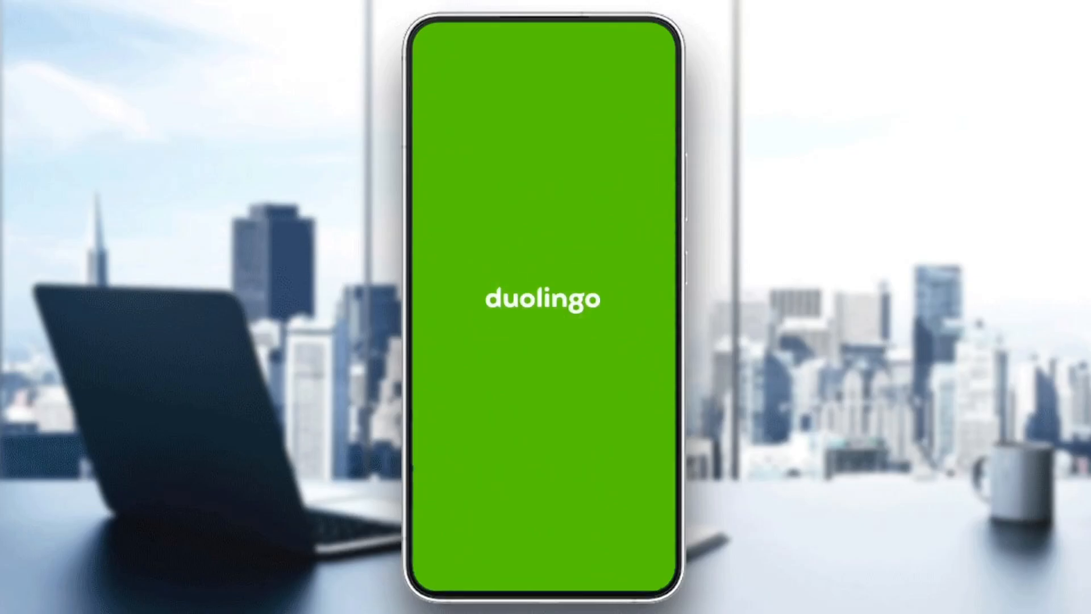